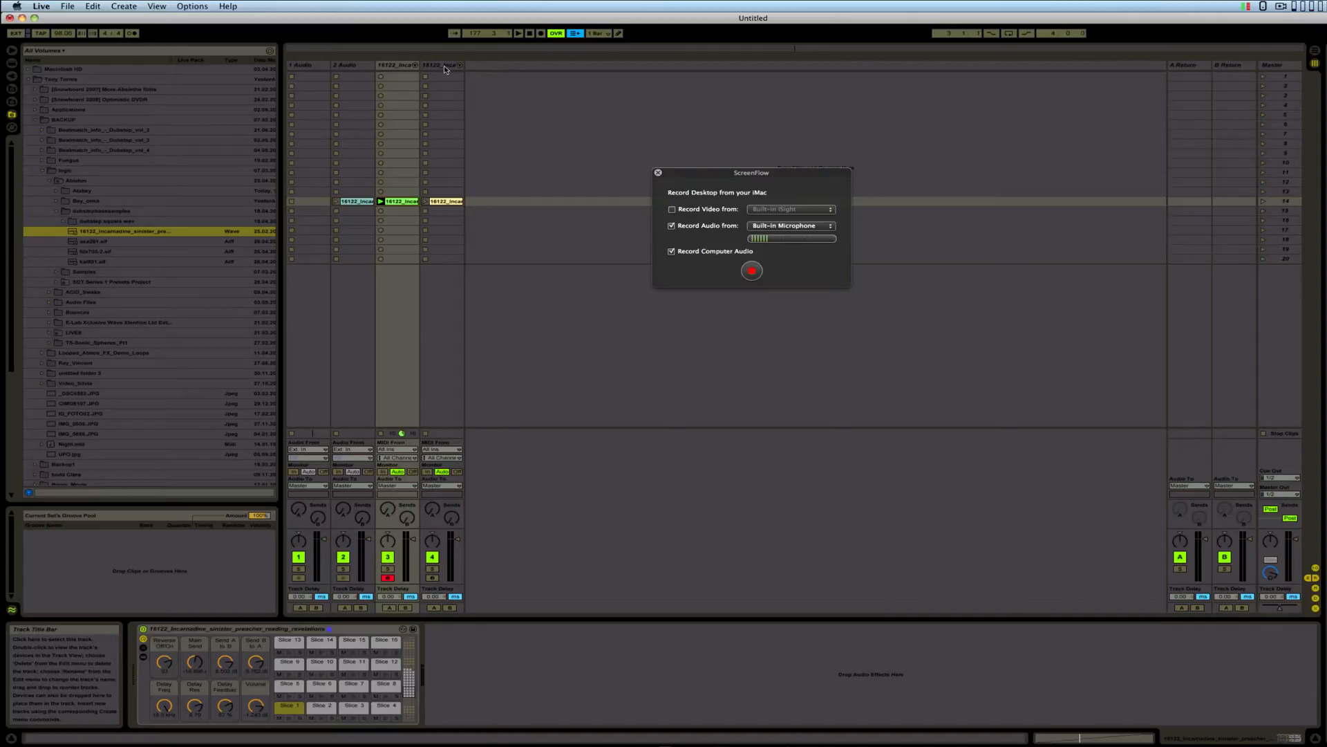
Select and delete tracks 2, 3 and 4, keeping only the 1 Audio track
click(445, 65)
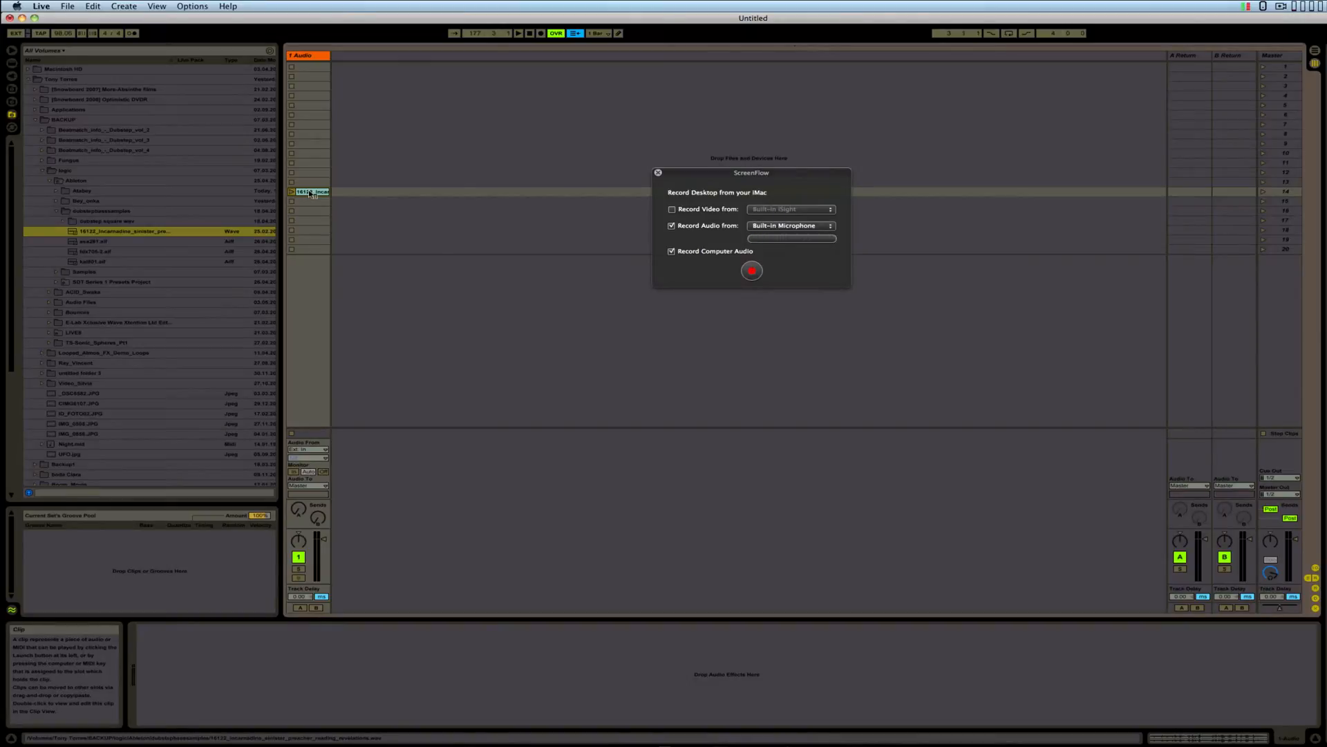
Bring up the audio clip's context menu to slice it to a new MIDI track
right_click(305, 191)
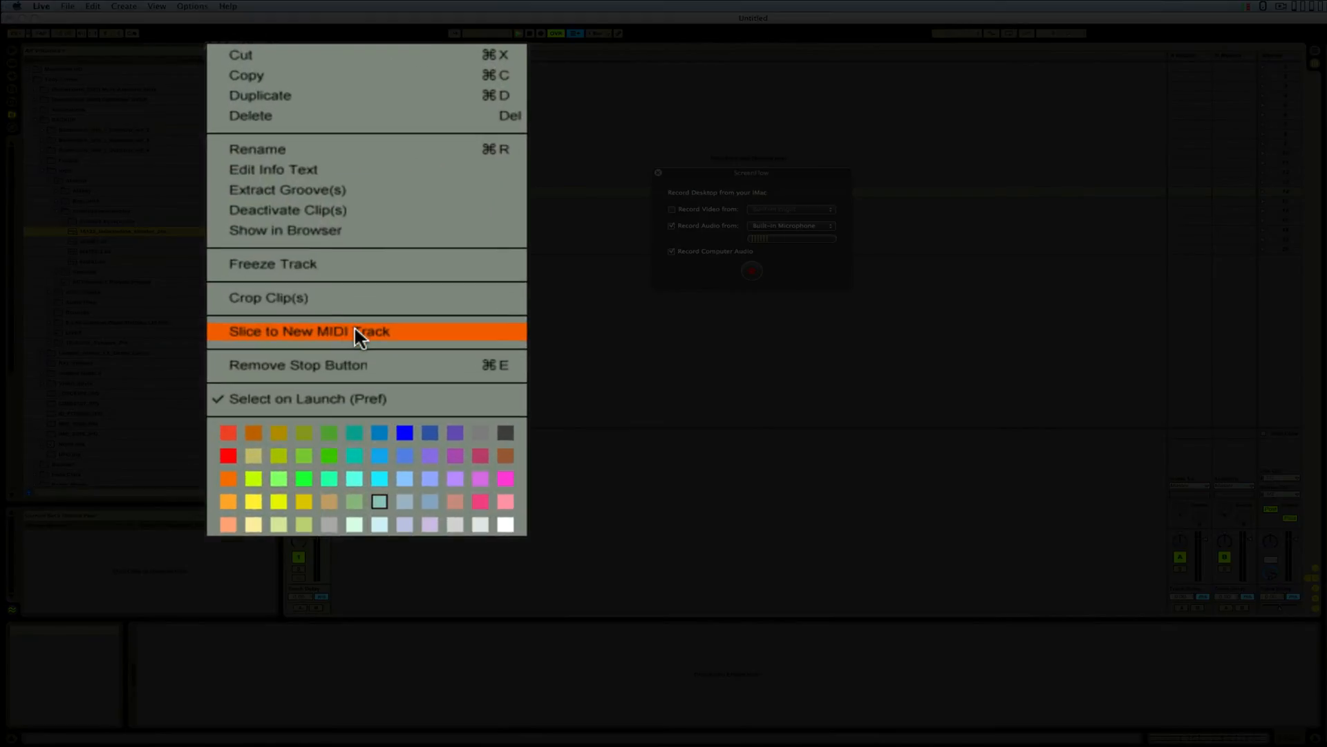
mouse_move(367, 346)
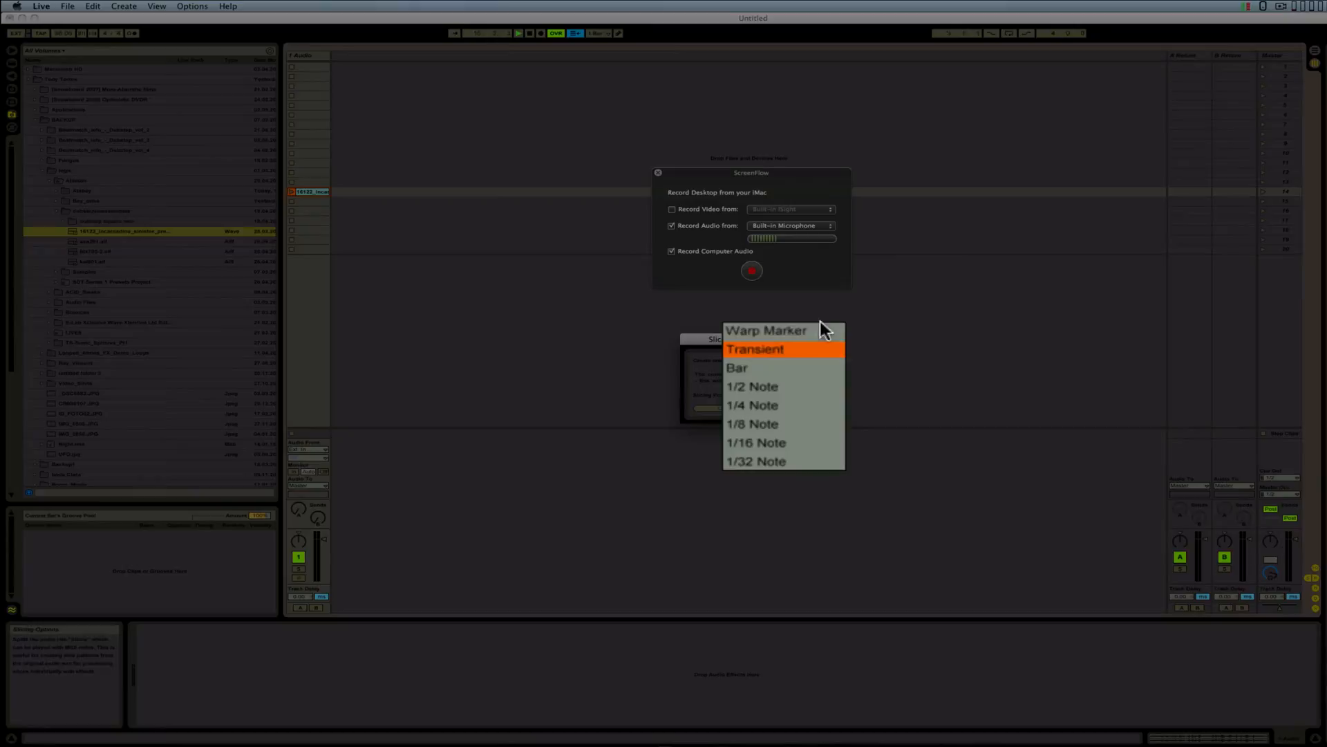
Slice per Transient with the Chord & Stutter slicing preset and confirm
click(754, 349)
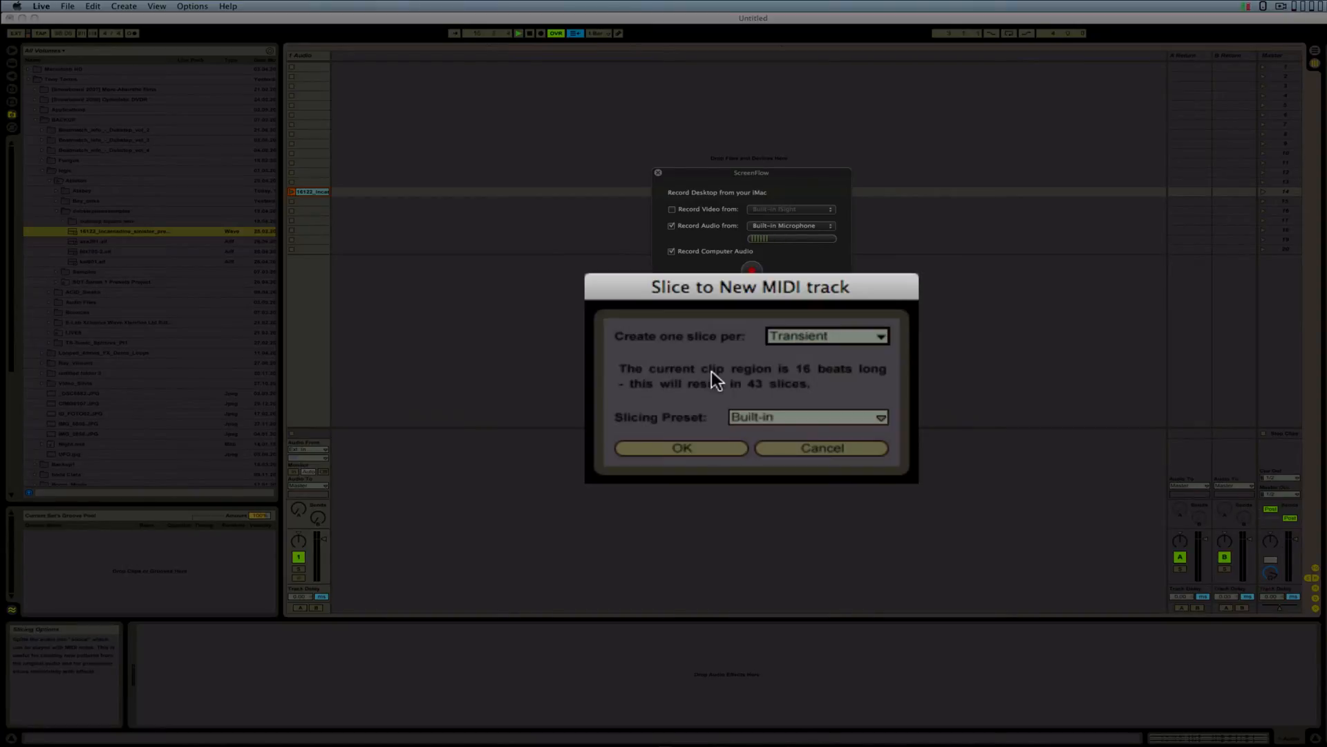
click(805, 417)
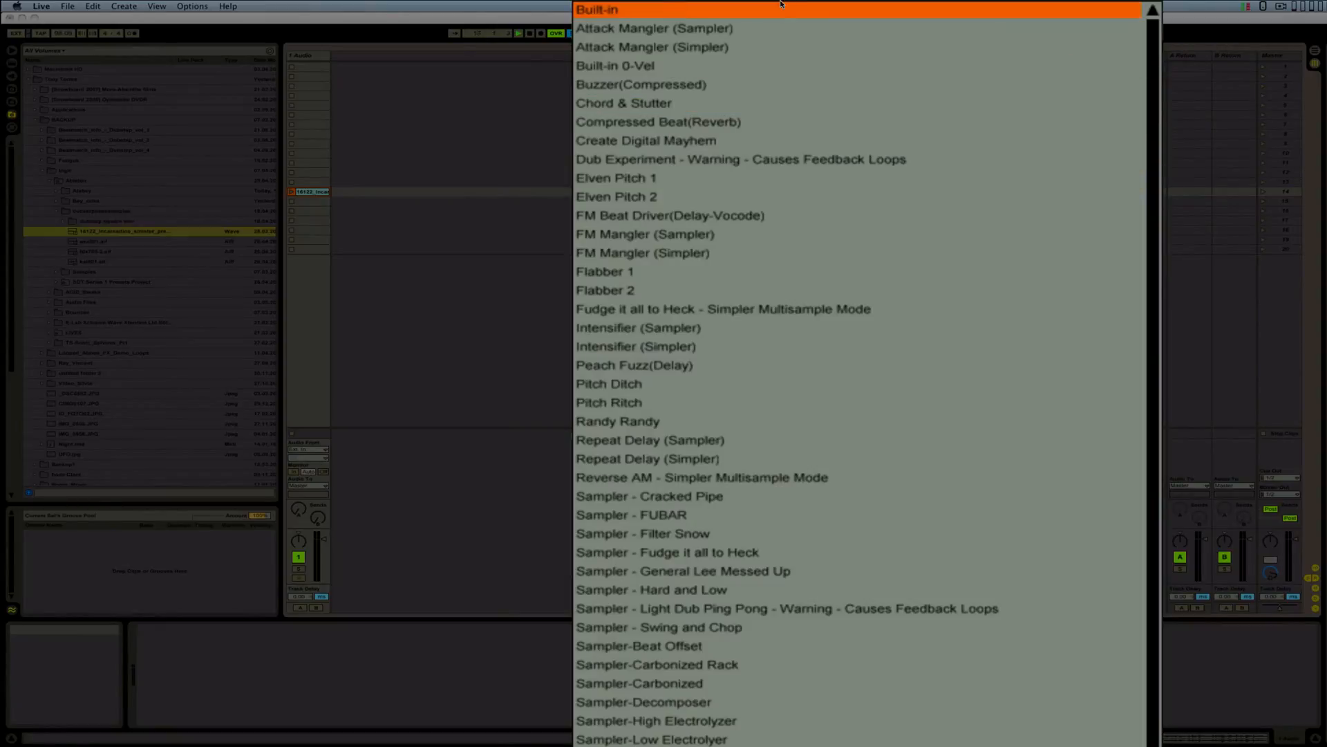
mouse_move(660, 139)
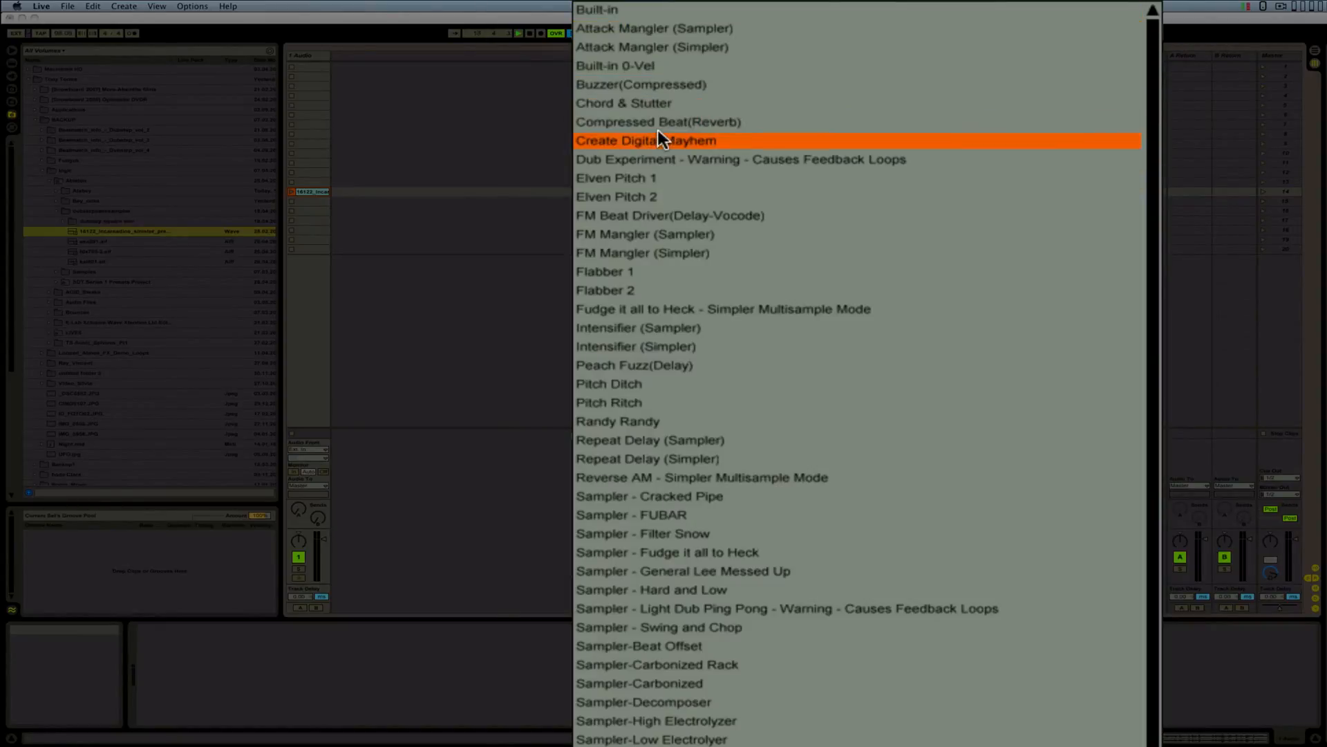
mouse_move(656, 159)
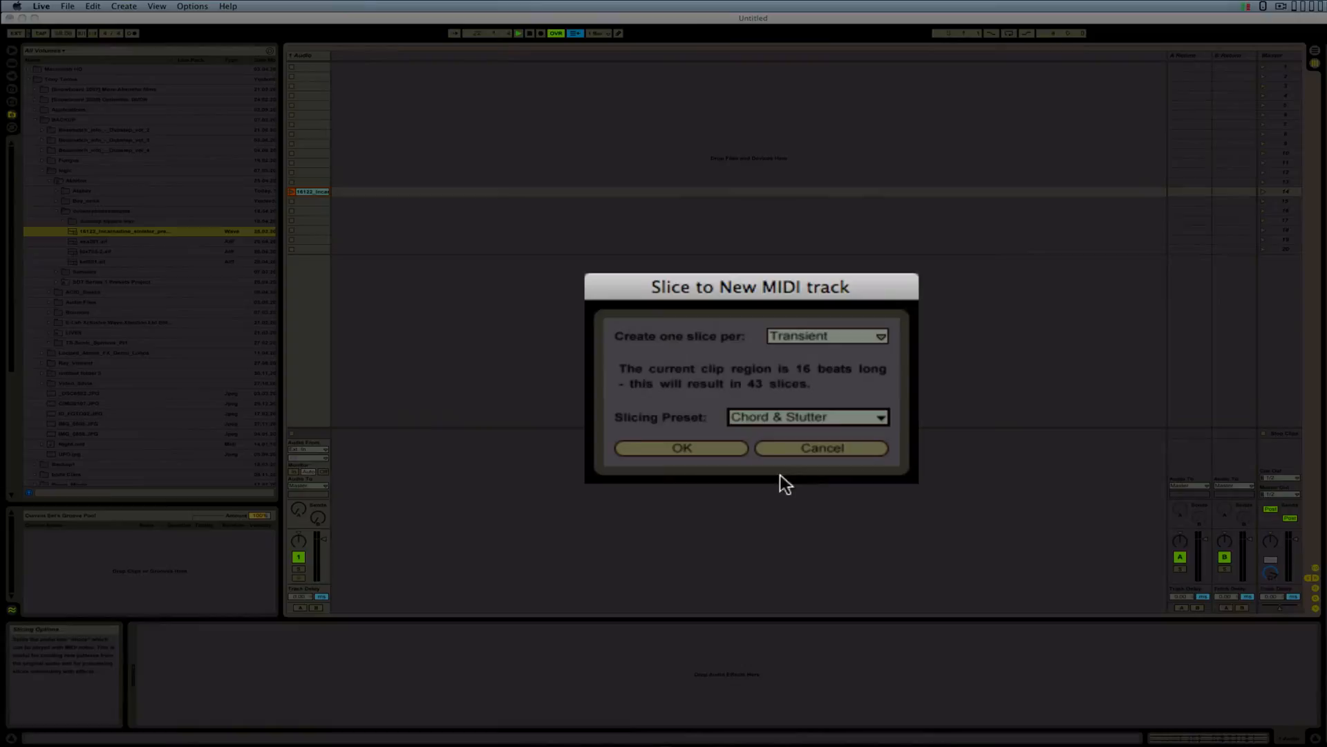
click(682, 448)
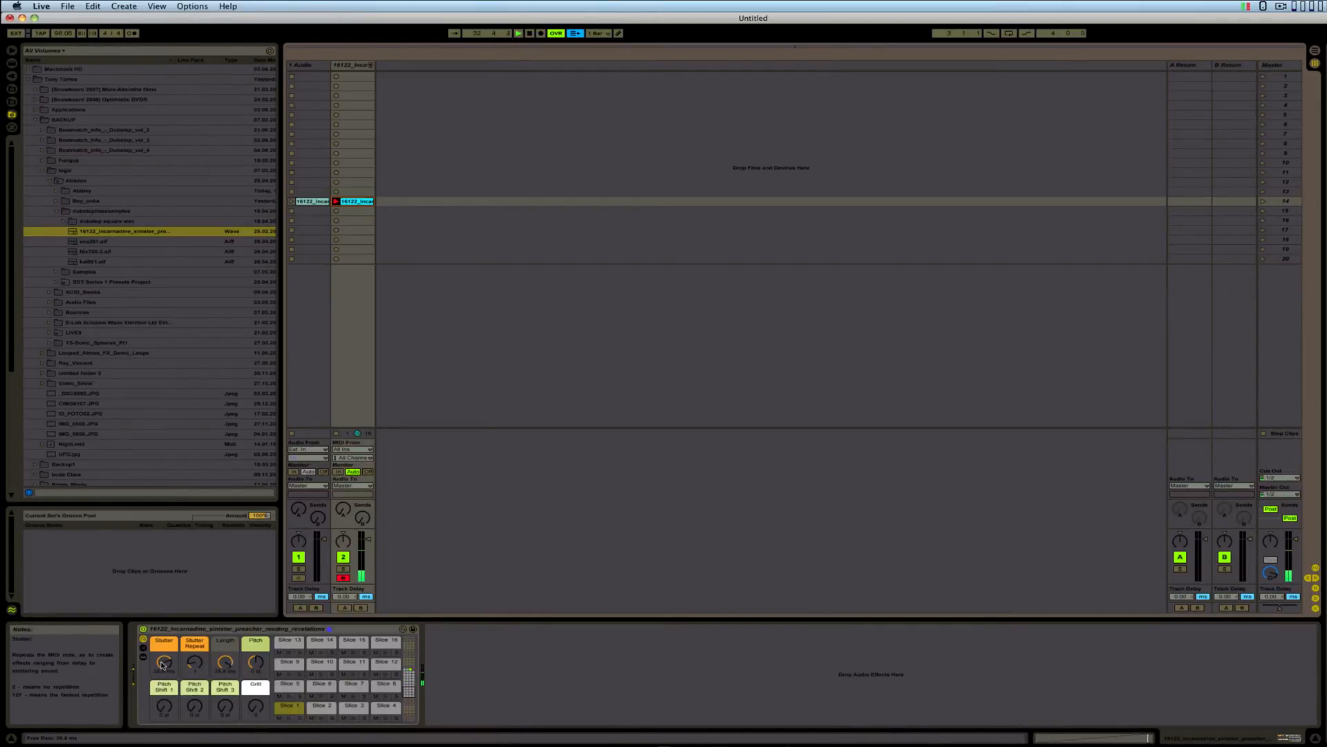
Select the Chord & Stutter MIDI track and delete it
click(518, 33)
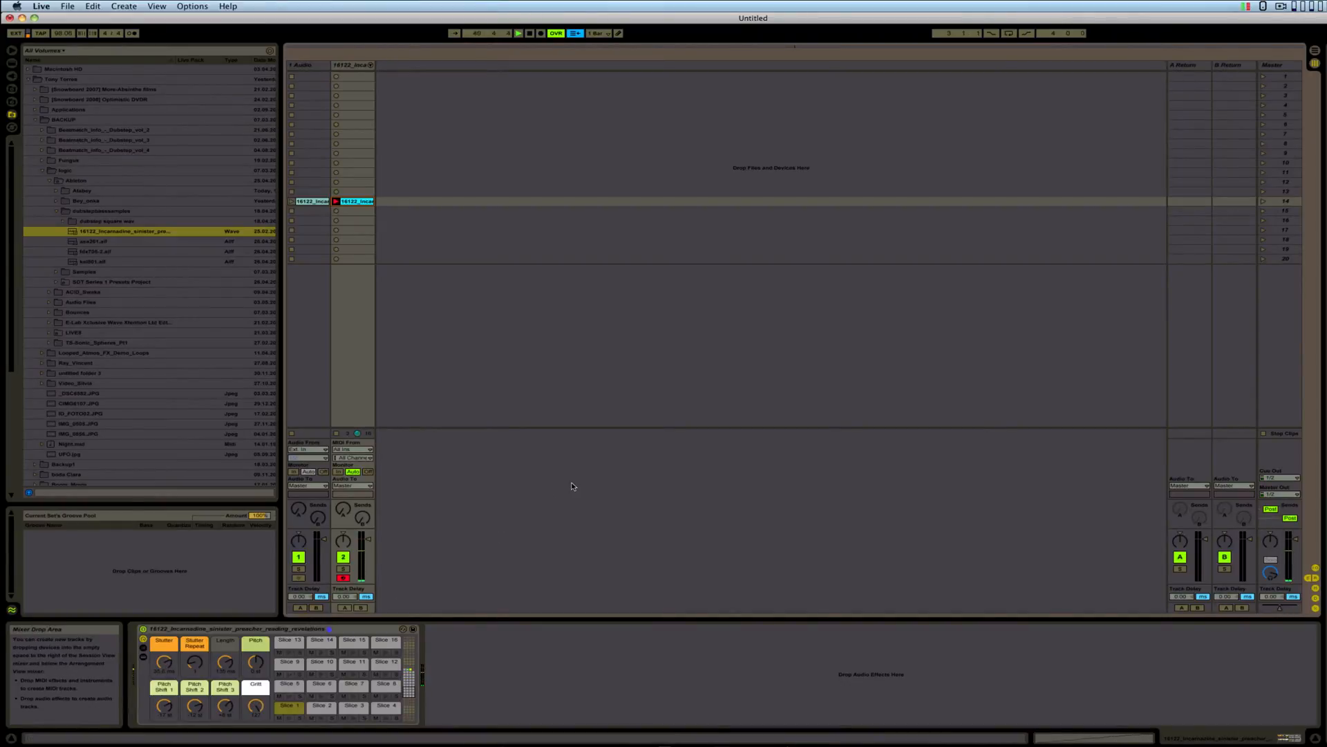
click(517, 33)
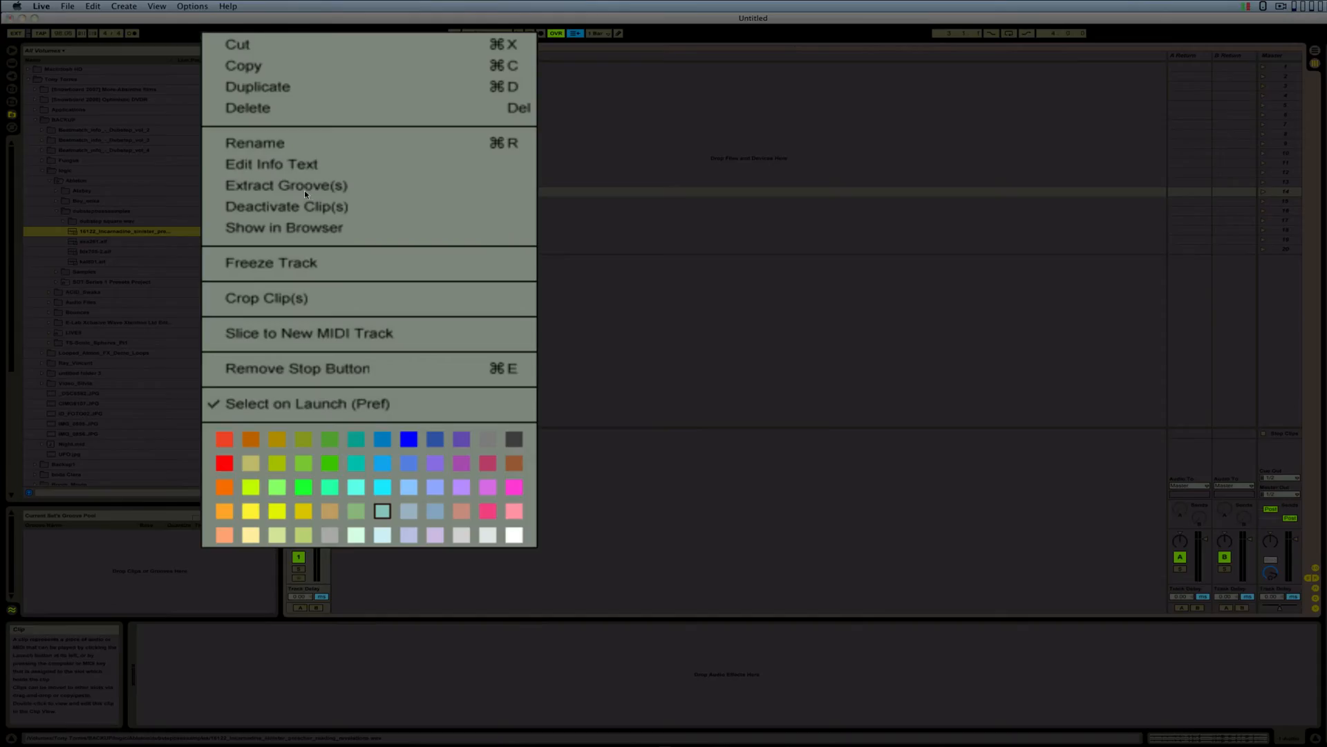
mouse_move(330, 333)
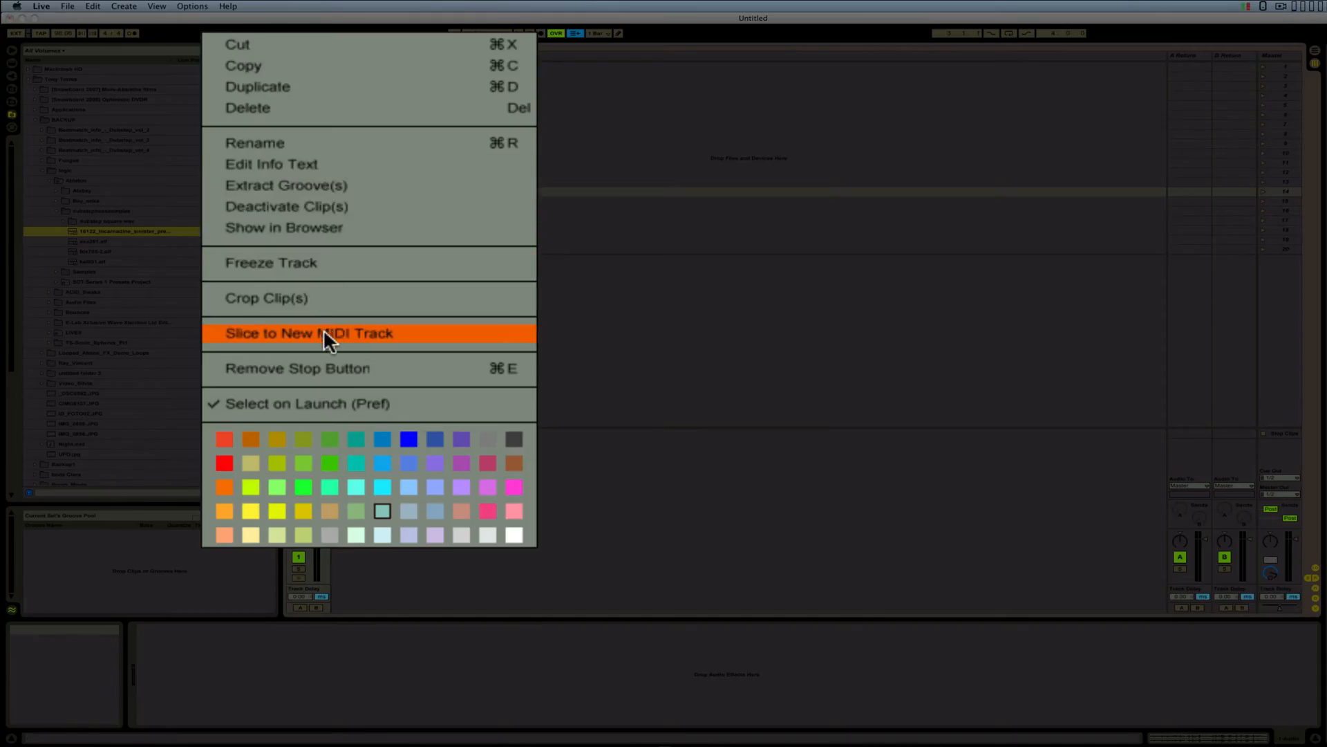
Slice the audio clip to a new MIDI track using the Sampler-Robot preset
click(309, 332)
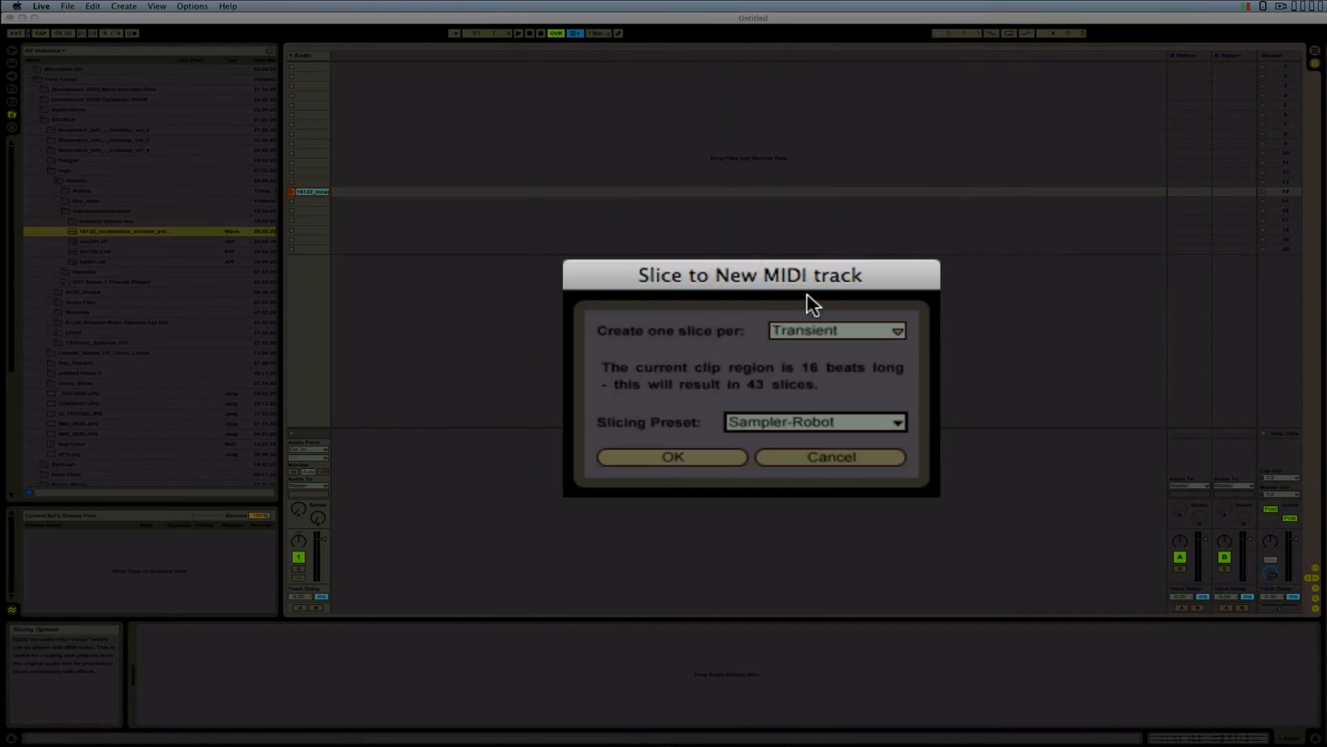
click(672, 457)
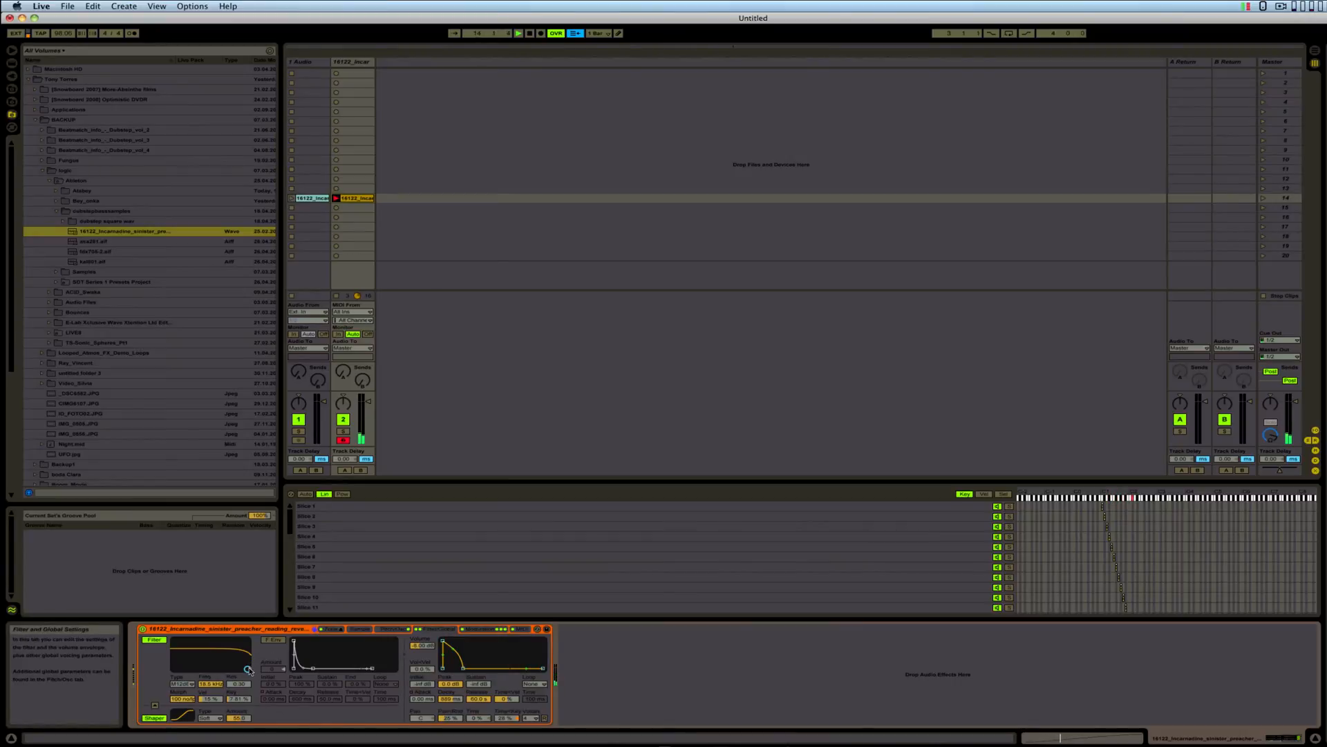
Drag the Sampler's filter cutoff point left to lower the cutoff frequency
drag(248, 669, 219, 649)
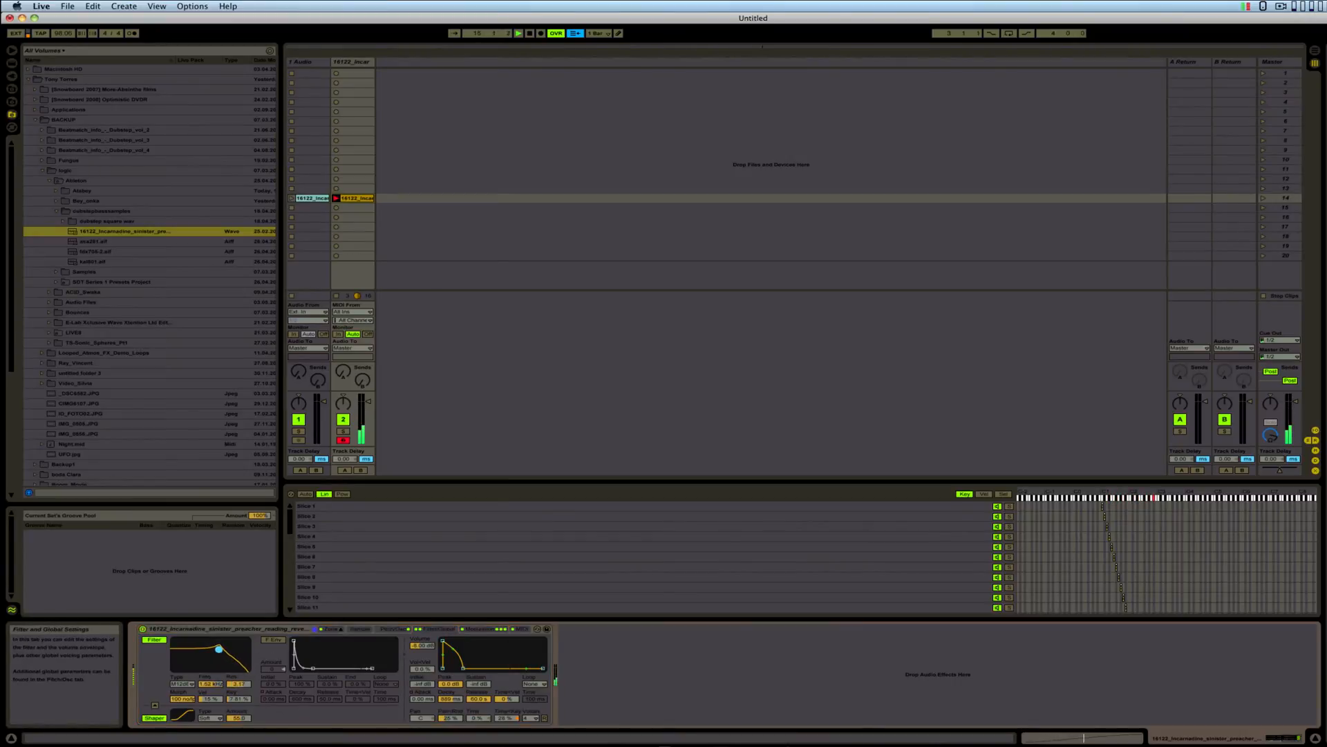
drag(219, 649, 207, 644)
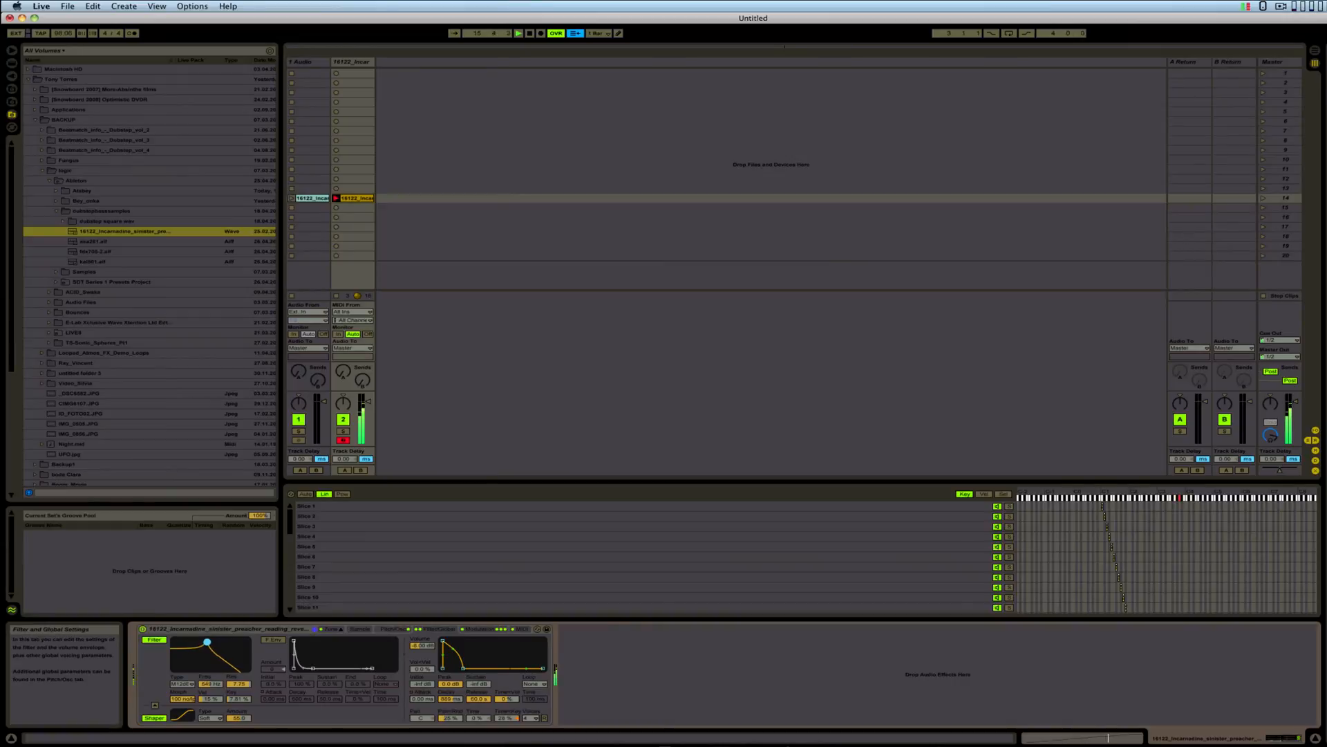
drag(206, 644, 217, 649)
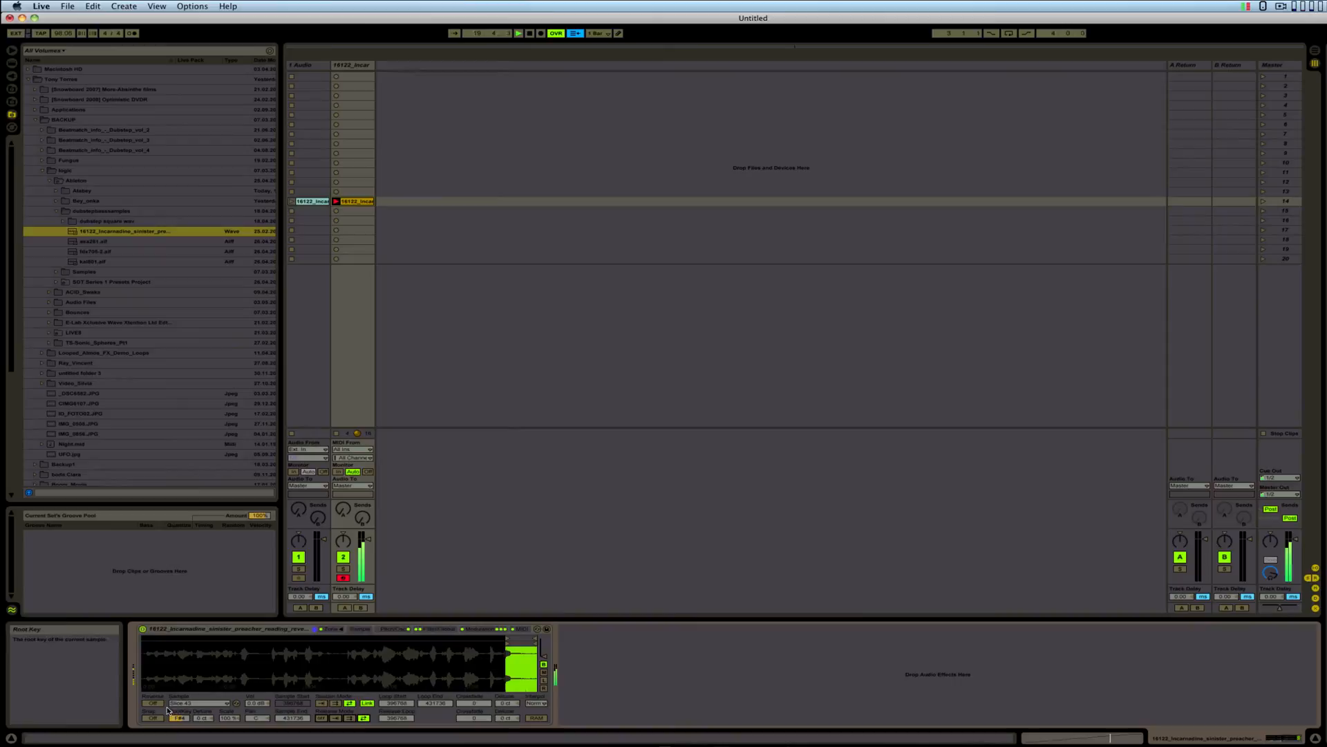
Enable the sample's sustain loop, then select and delete the Sampler-Robot MIDI track
click(154, 703)
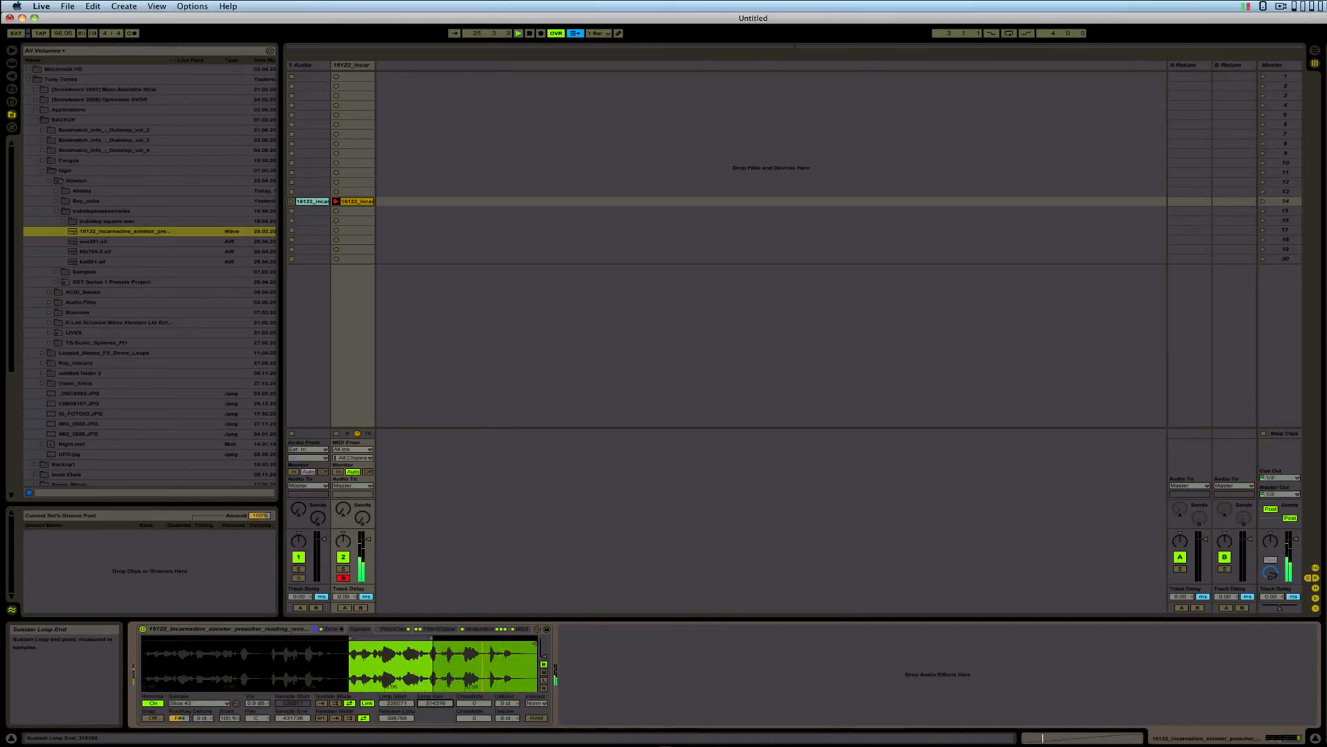
click(378, 669)
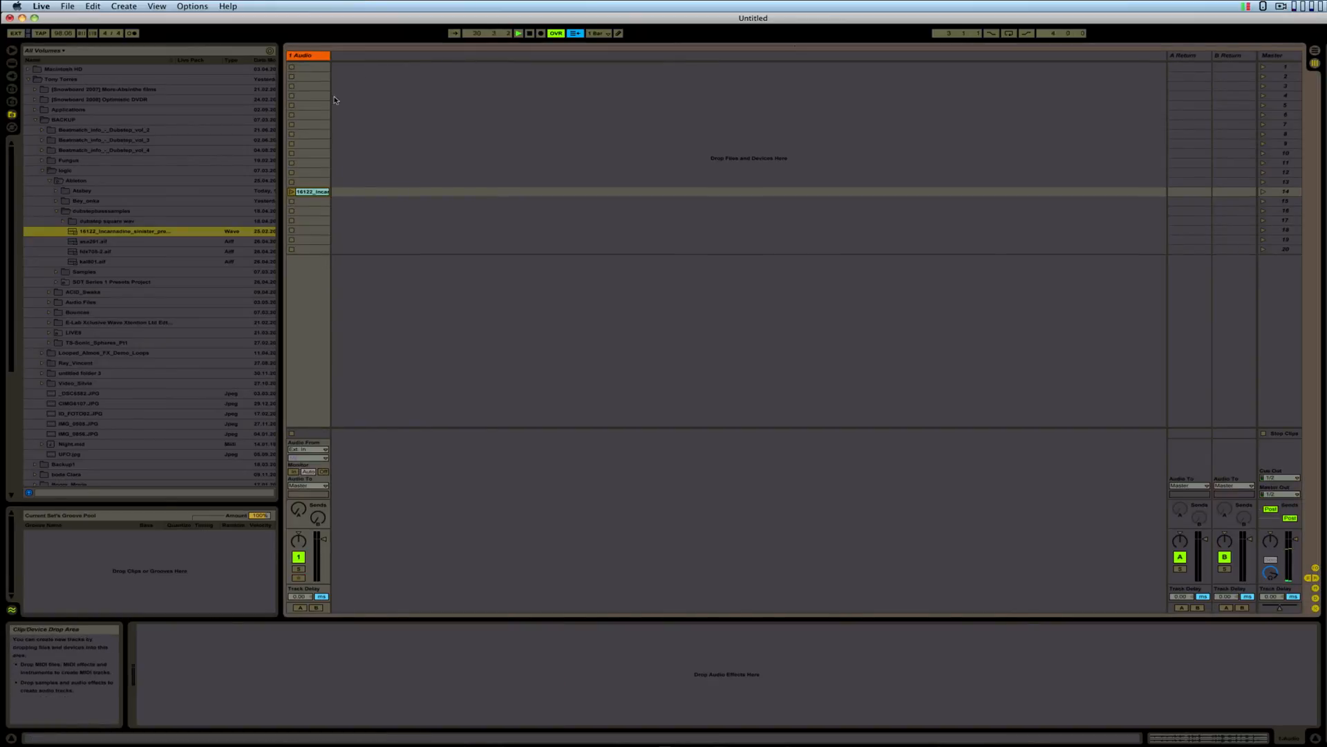
Bring Firefox forward showing The Covert Operators Download Area page
click(310, 191)
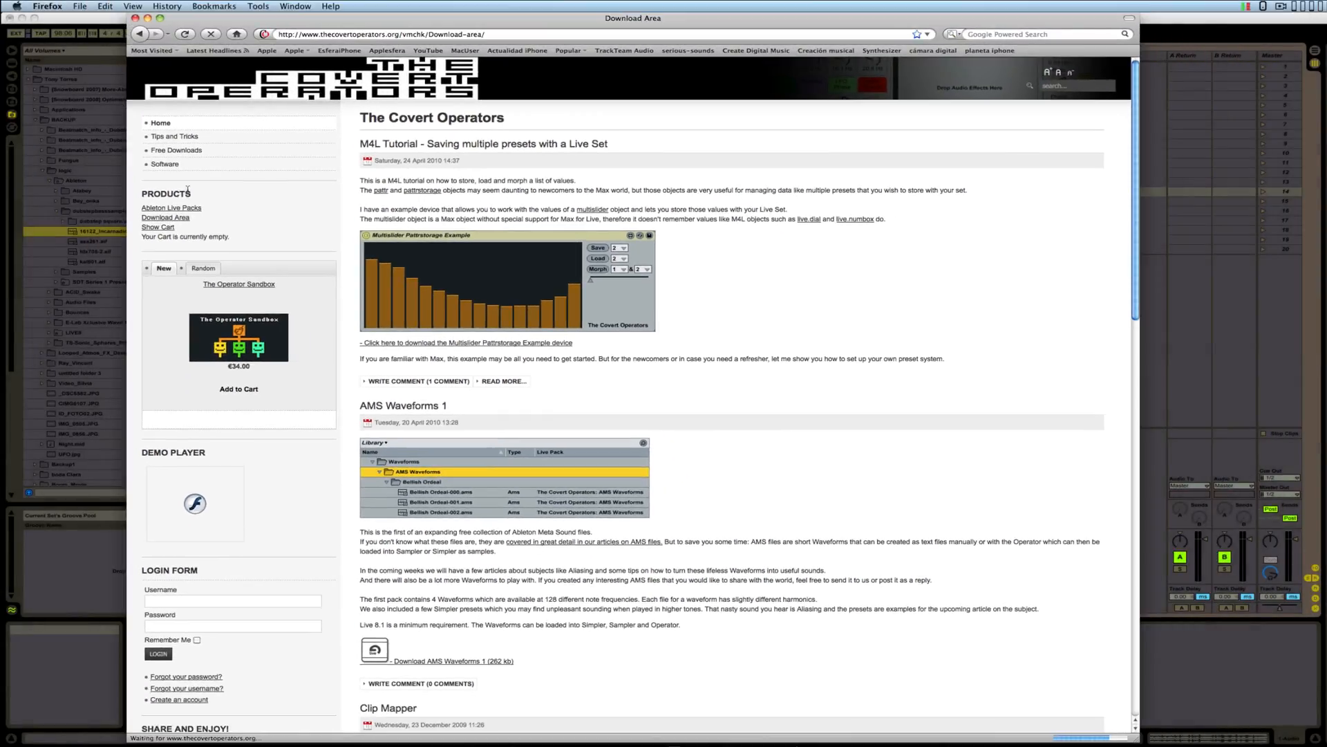
Go to Free Downloads and scroll down to the Slice of Winter pack entry
click(176, 150)
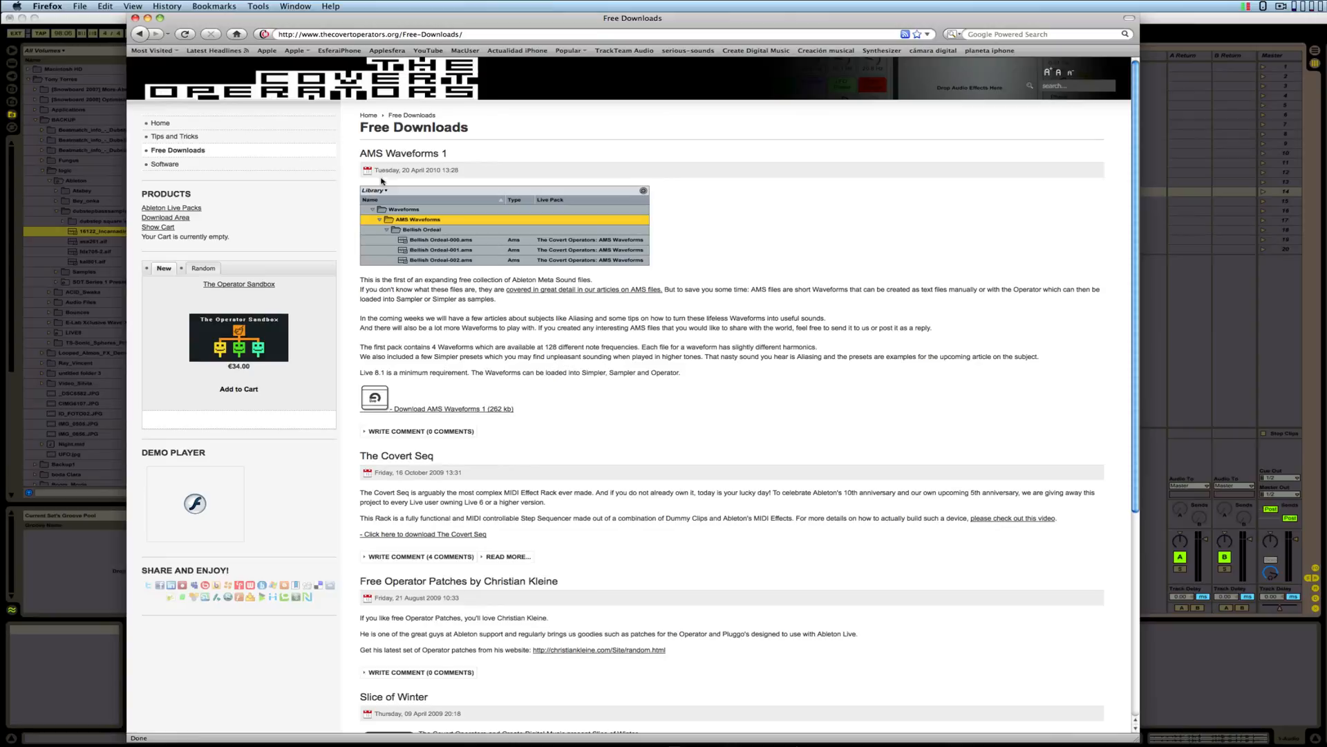
scroll(down, 3)
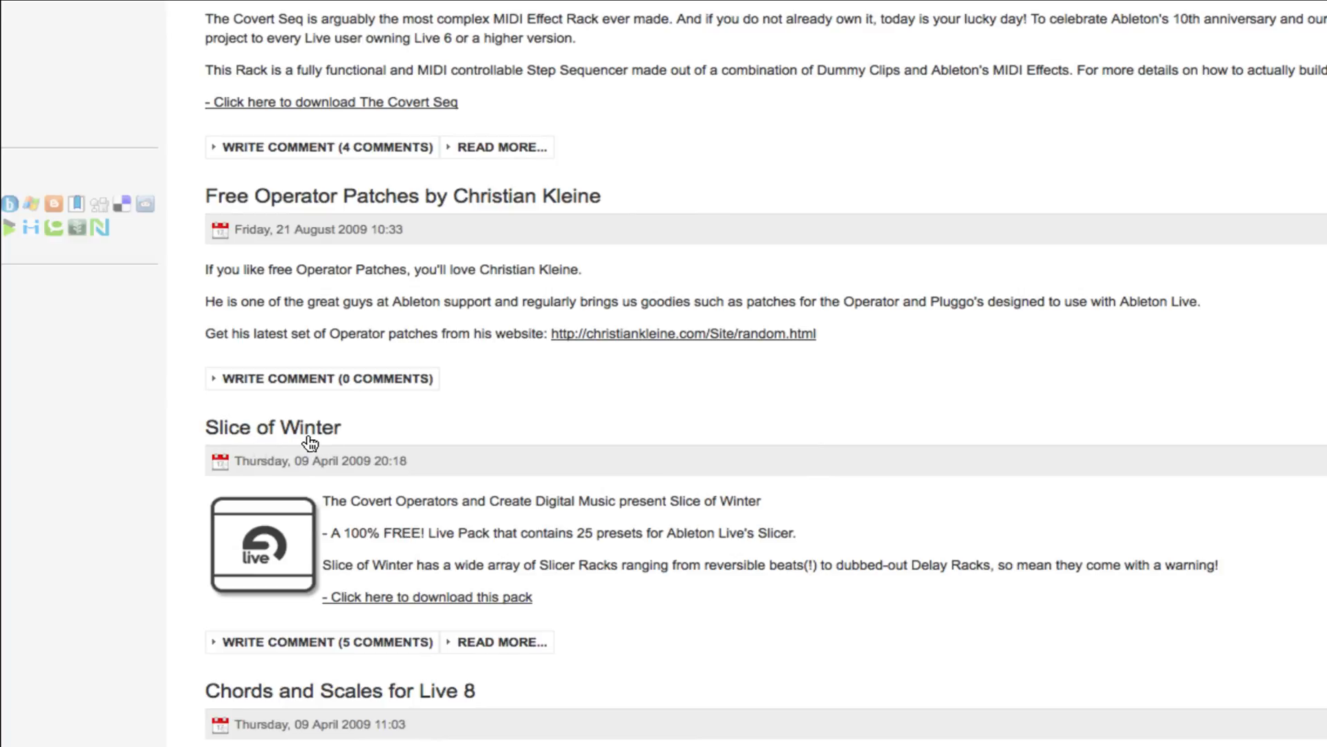
mouse_move(303, 713)
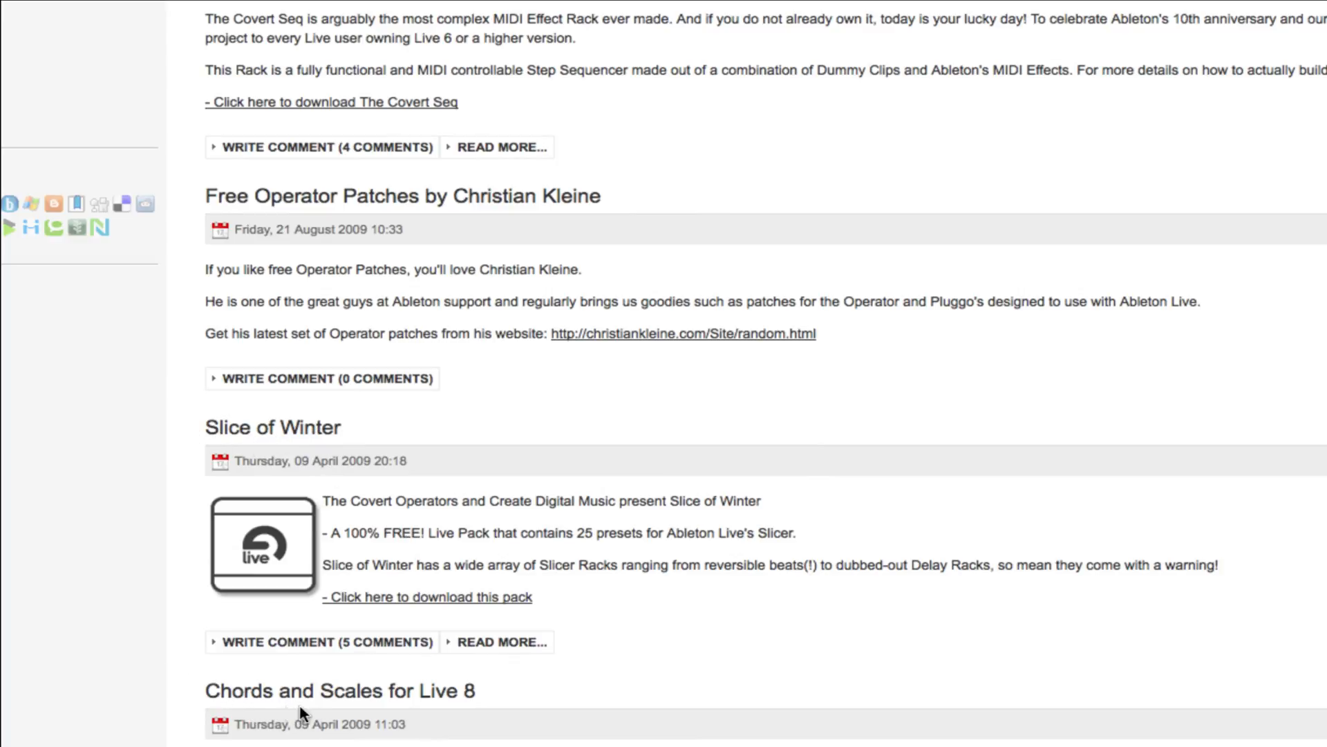
mouse_move(303, 716)
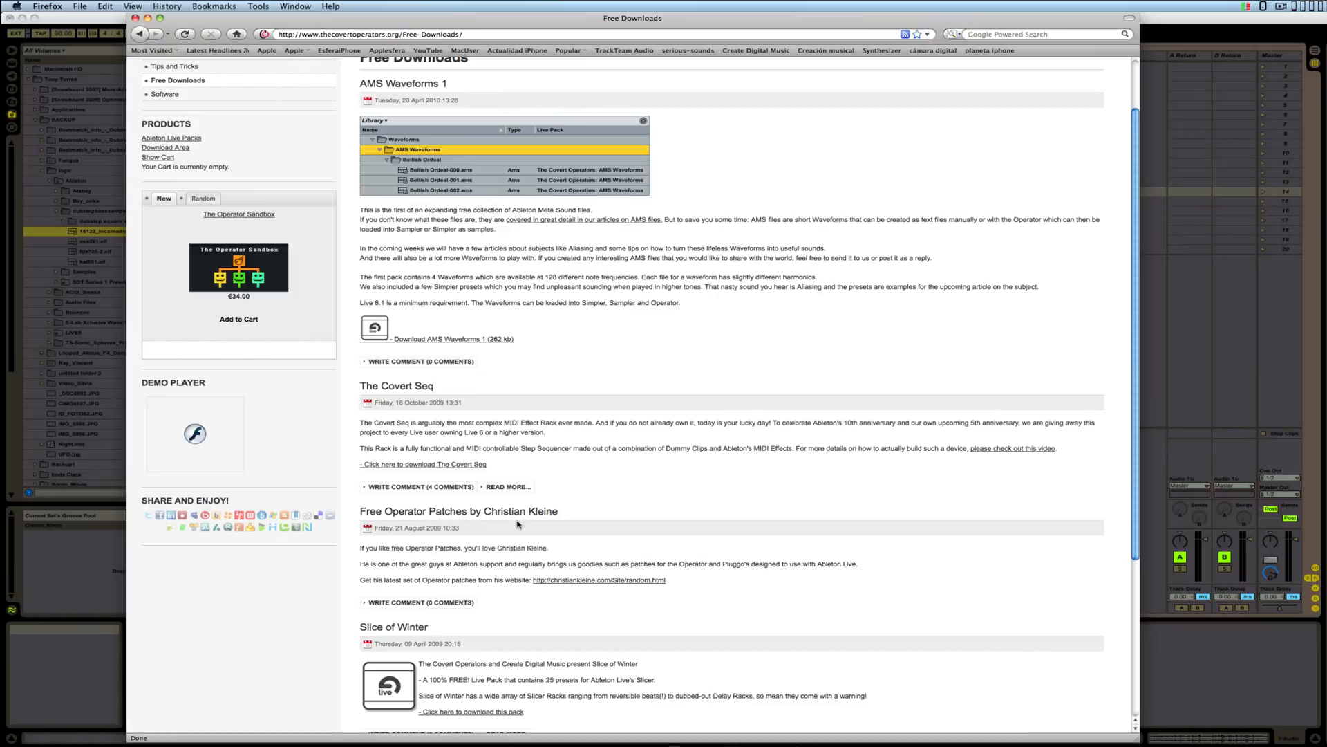
mouse_move(468, 587)
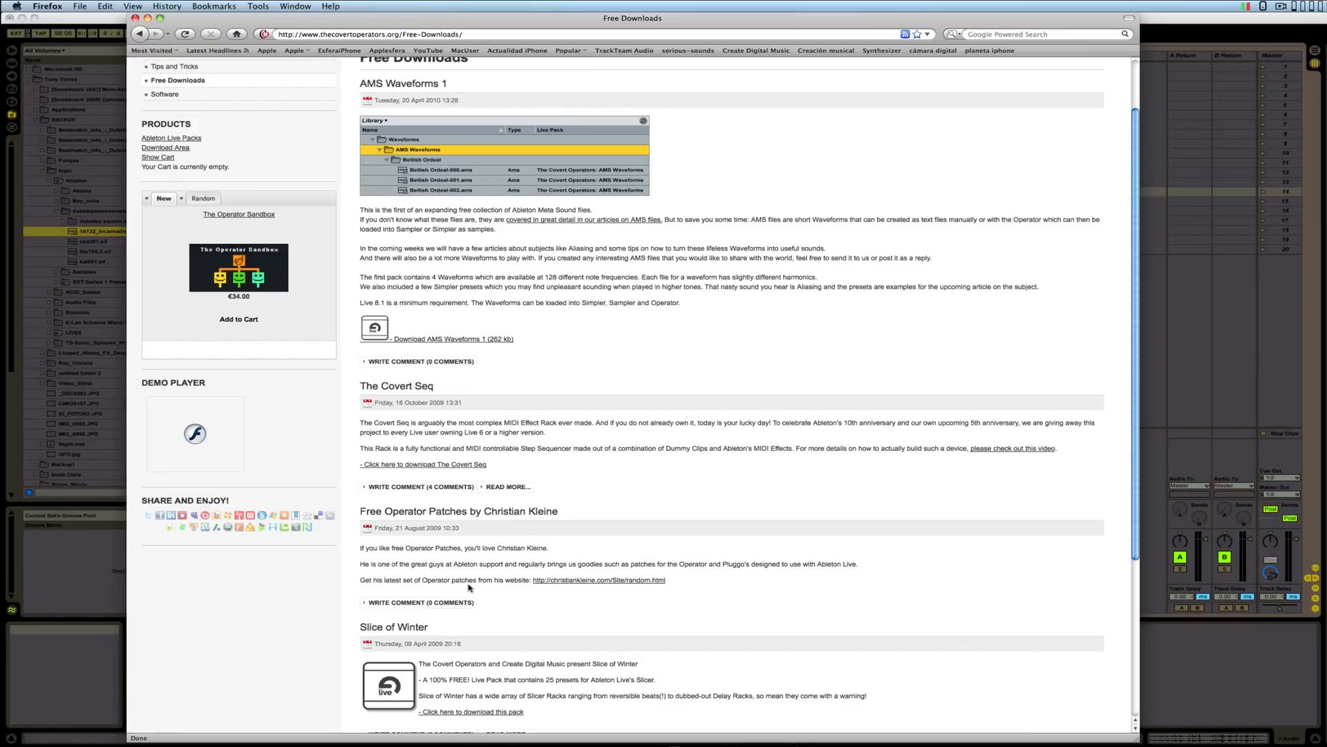
mouse_move(534, 558)
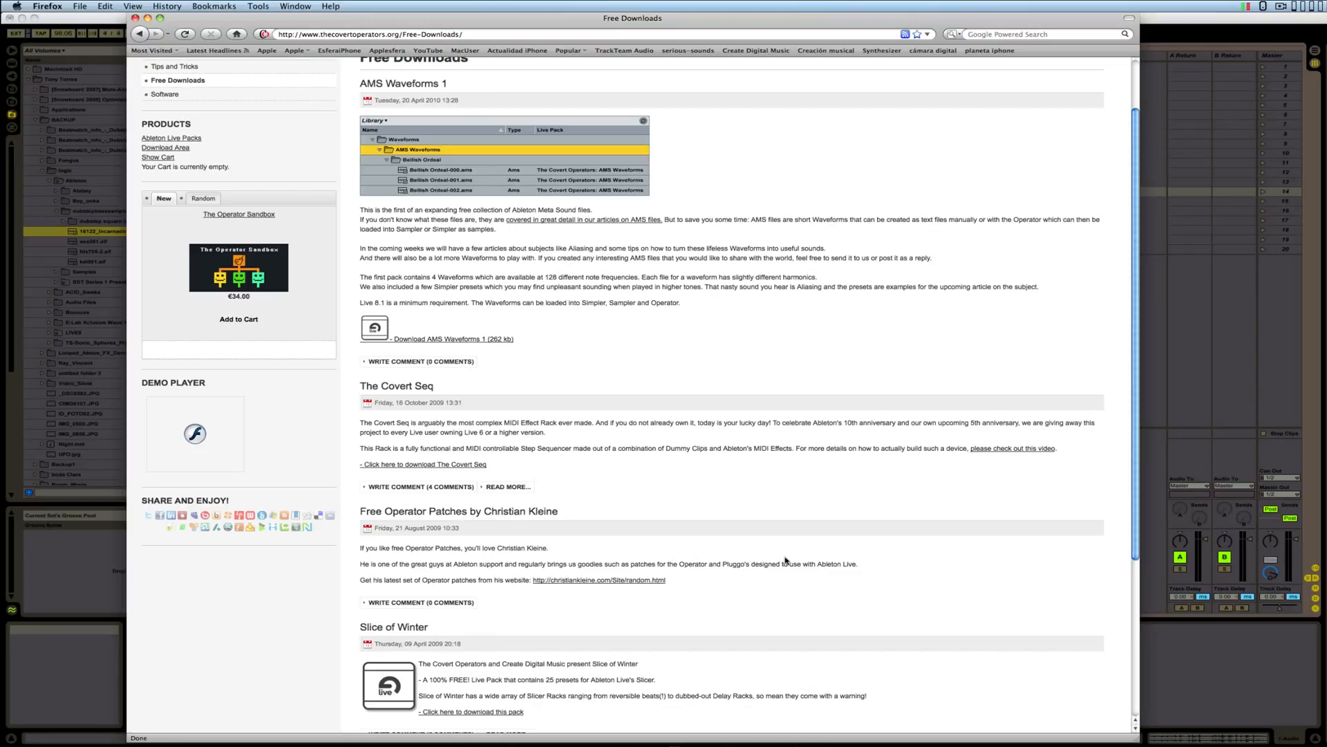
mouse_move(567, 540)
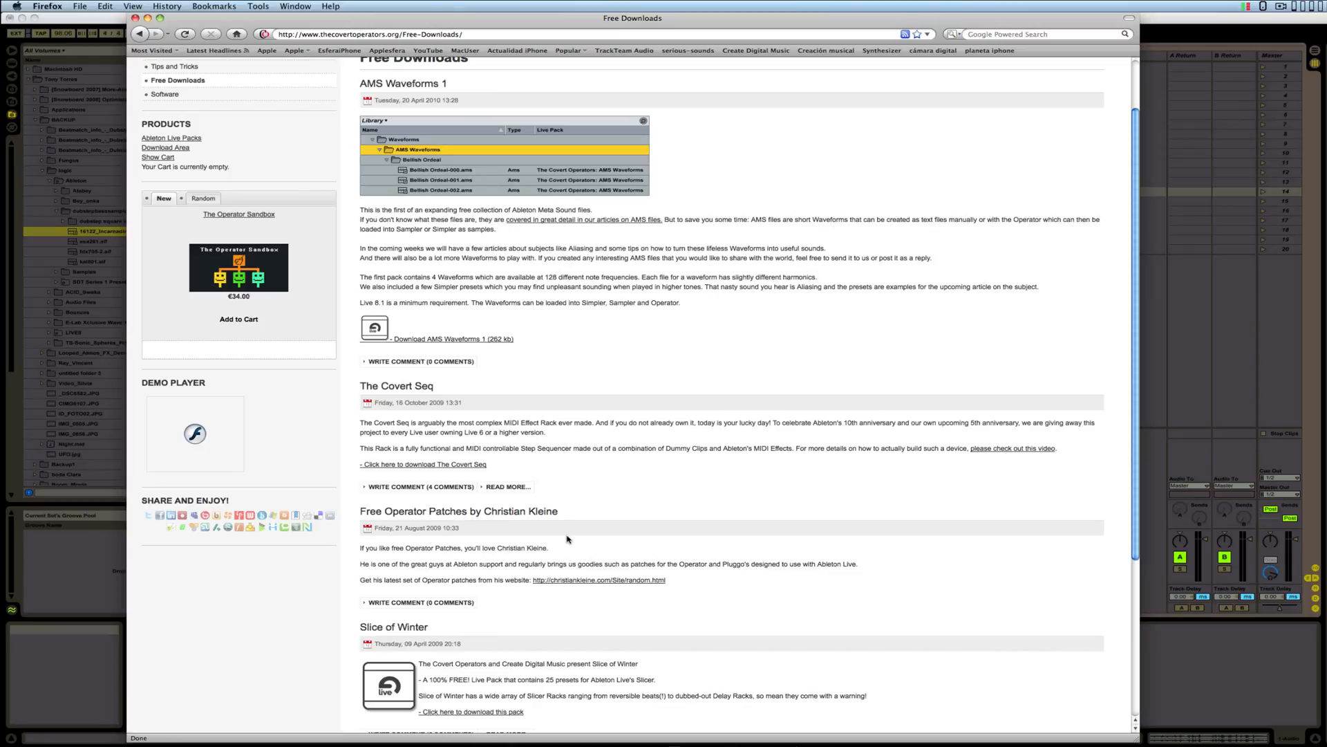
mouse_move(703, 524)
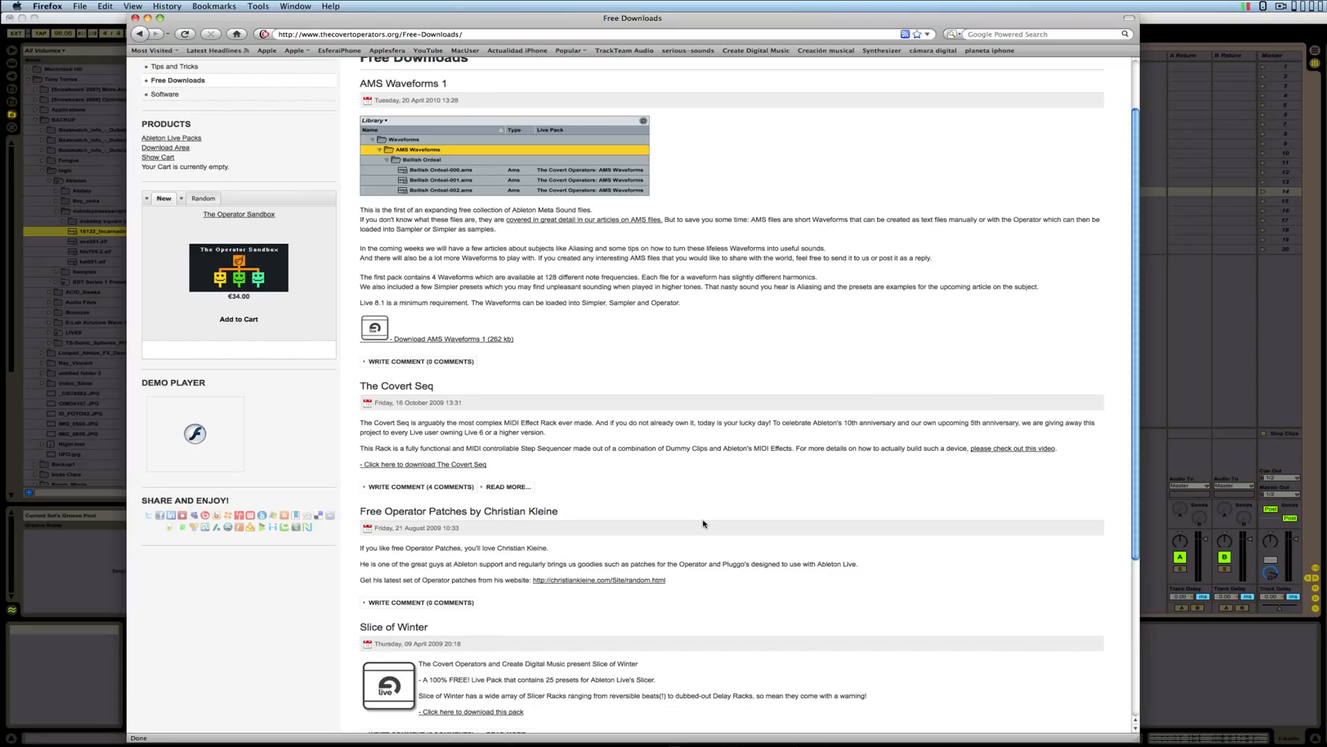